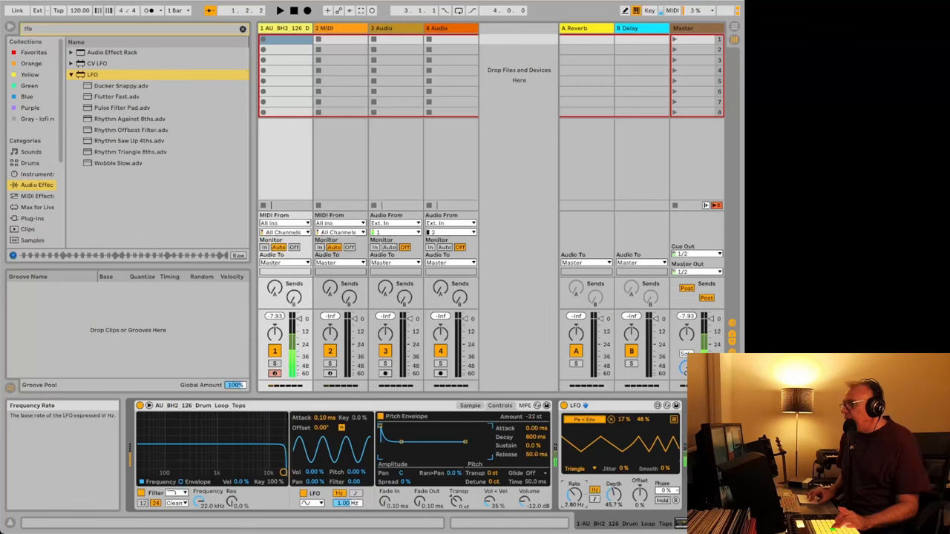
Raise the LFO Rate to about 3.13 Hz and lower Depth to about 39.4%.
drag(612, 493, 612, 475)
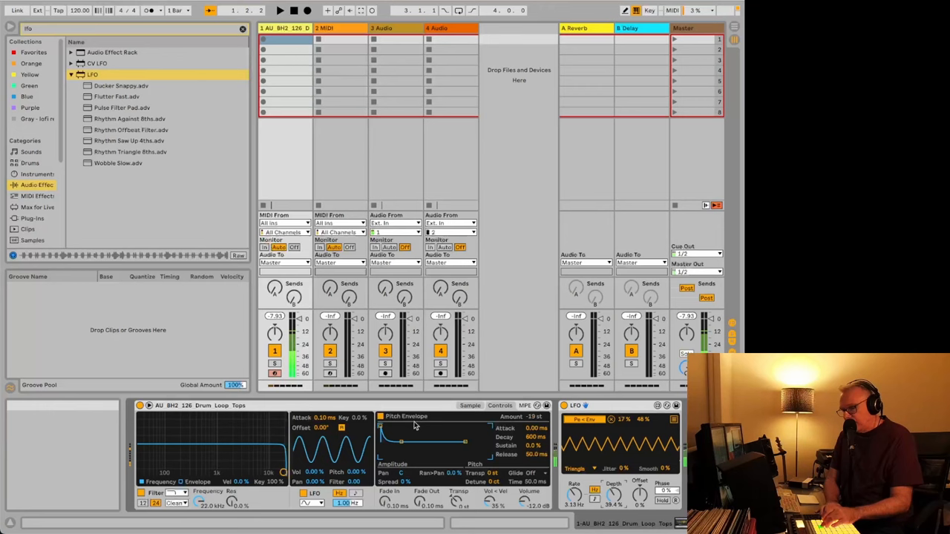
Reverse the sliced drum loop in Simpler, renaming the track to 'Tops R'.
right_click(259, 430)
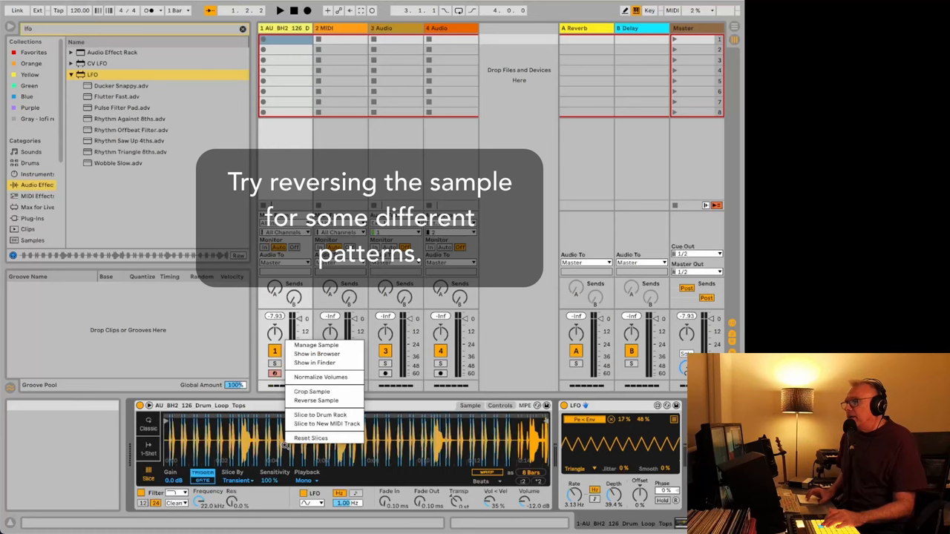
click(316, 401)
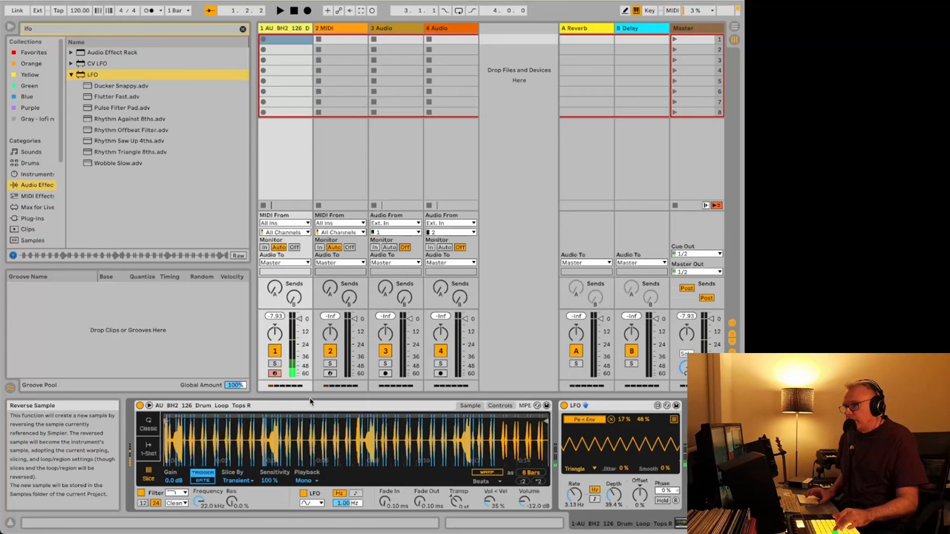